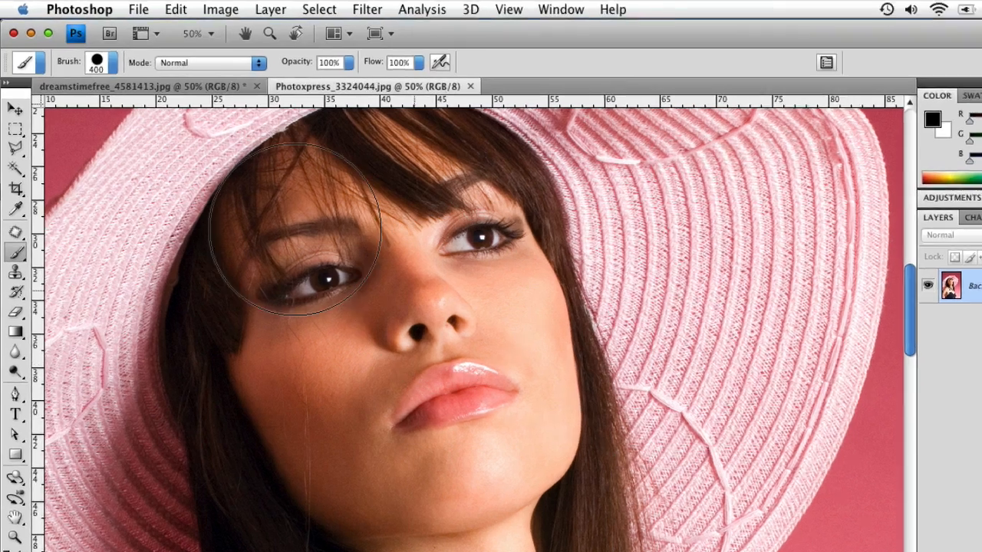
- Enlarge the brush to 500 px and soften its edge with the bracket shortcuts
left_click(115, 62)
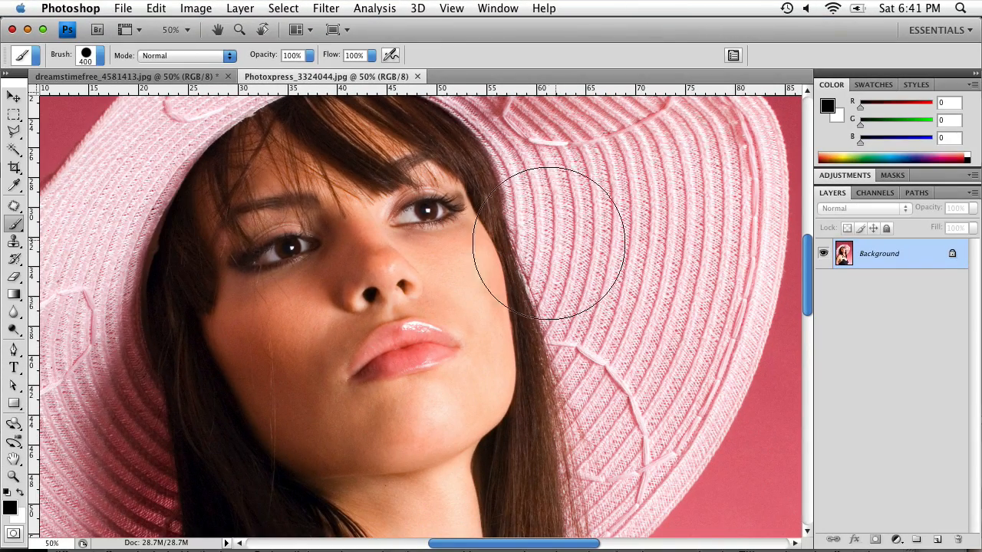
left_click(89, 55)
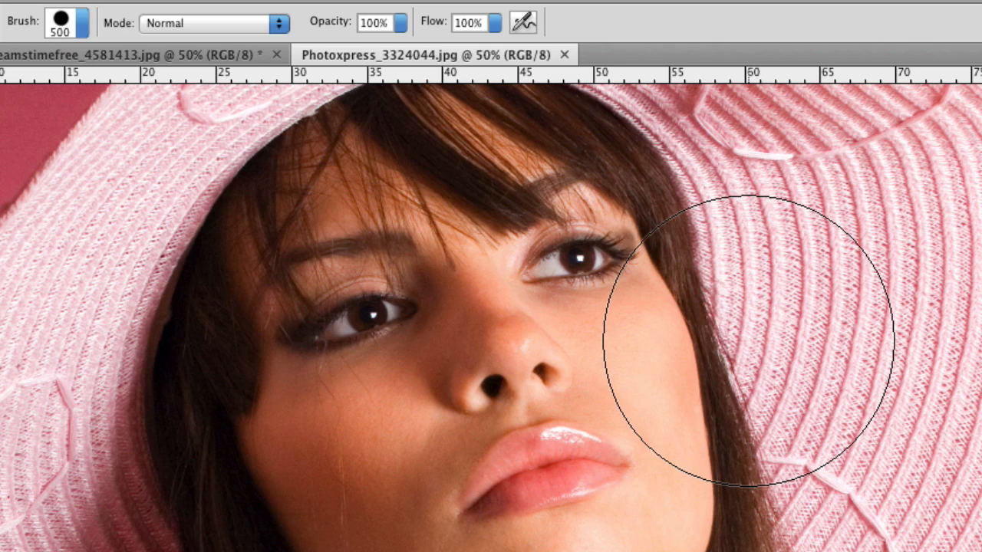
mouse_move(744, 340)
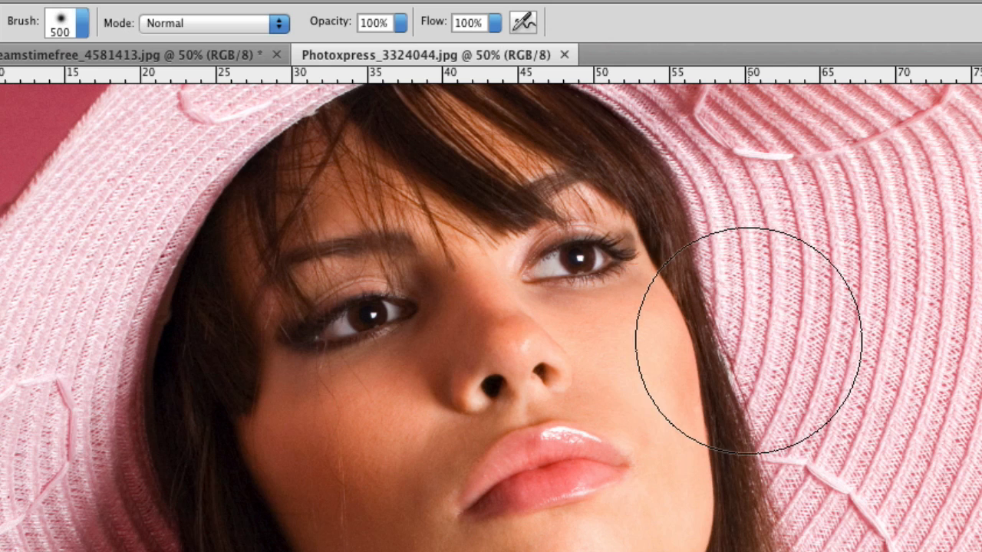
mouse_move(749, 341)
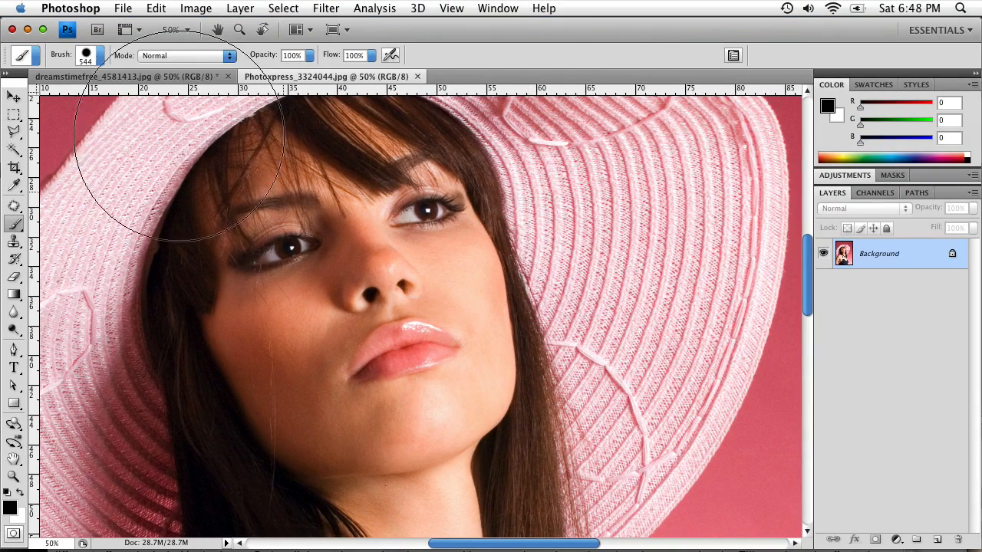
- Check that the brush preset picker reads 544 px diameter at 75% hardness
left_click(101, 56)
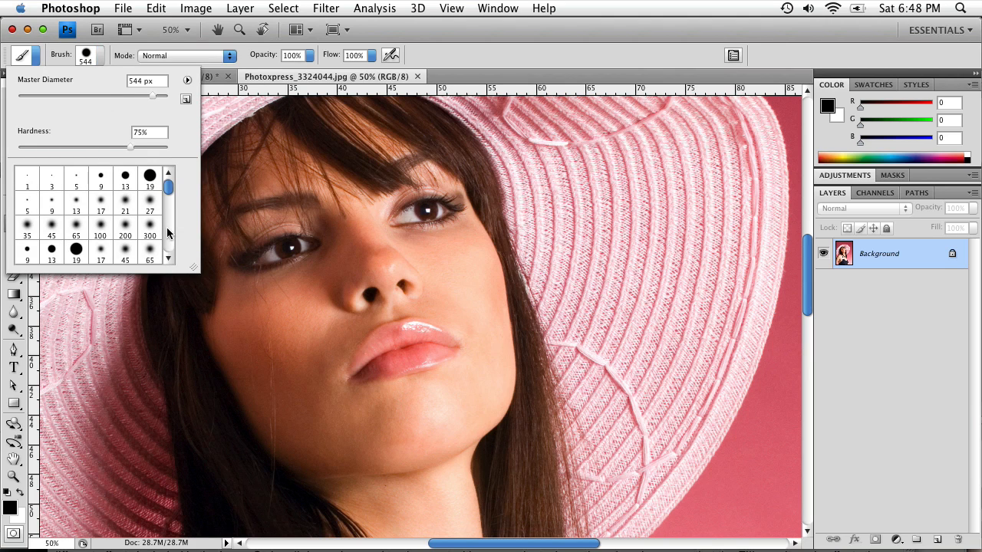
mouse_move(191, 206)
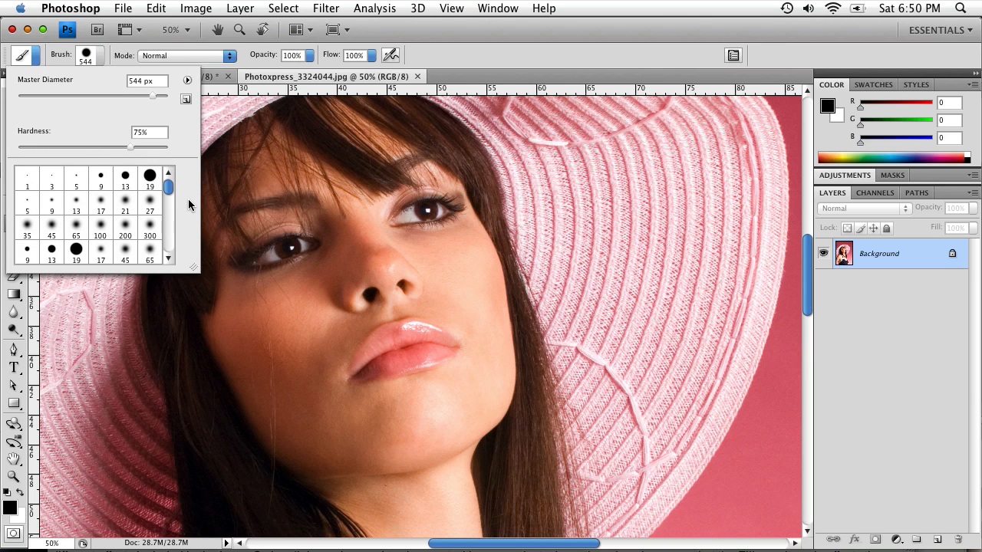